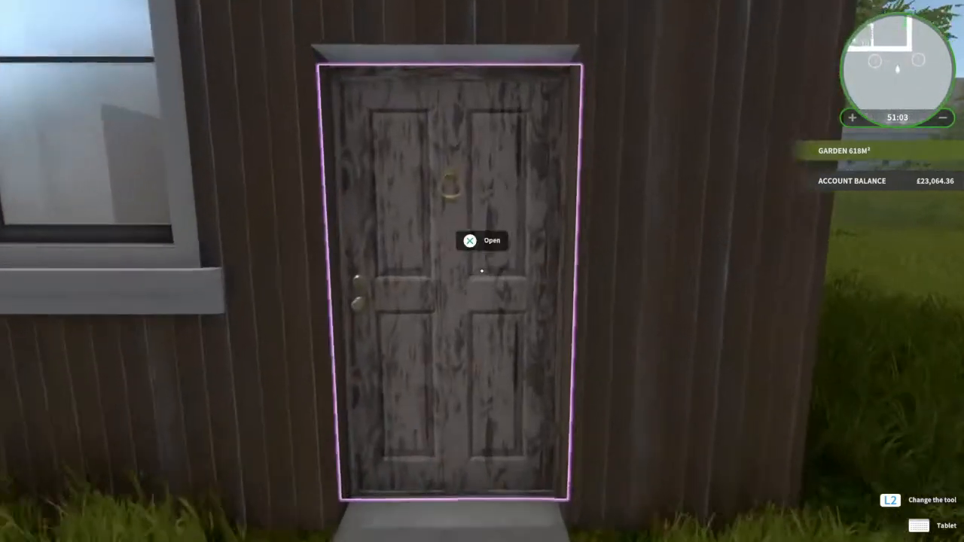
Open the front door to go inside the house
{"action": "left_click", "coordinate": [470, 241]}
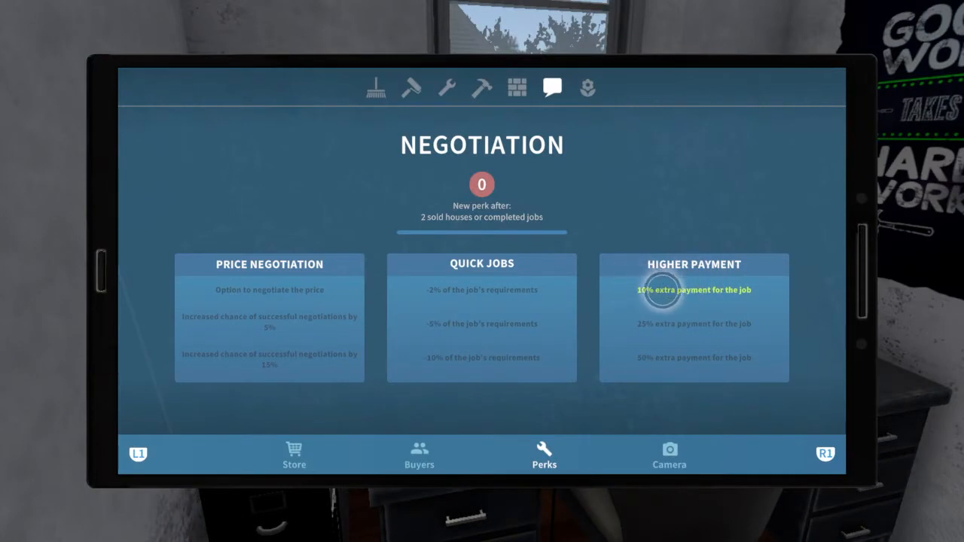
{"action": "mouse_move", "coordinate": [586, 285]}
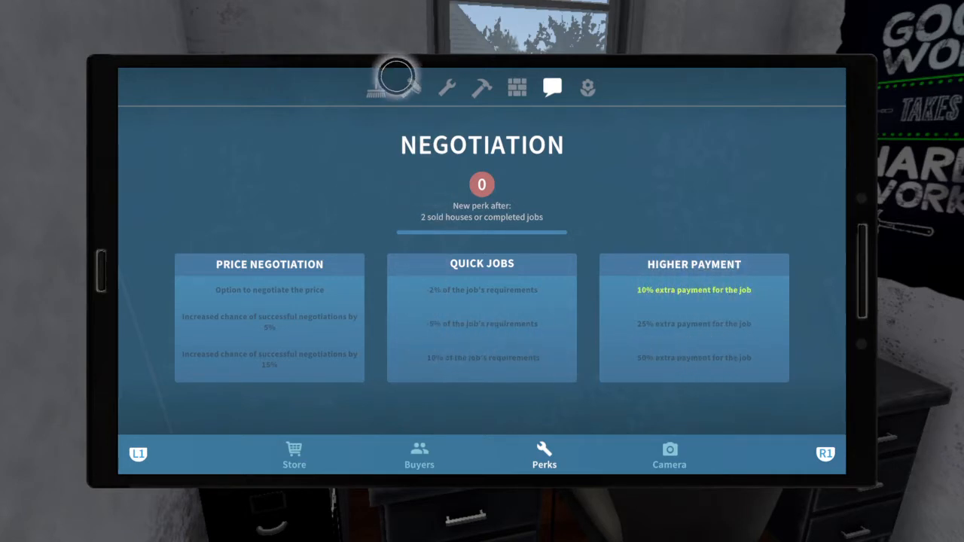
Browse the Cleaning, Building and Demolition perk categories on the tablet
{"action": "left_click", "coordinate": [409, 87]}
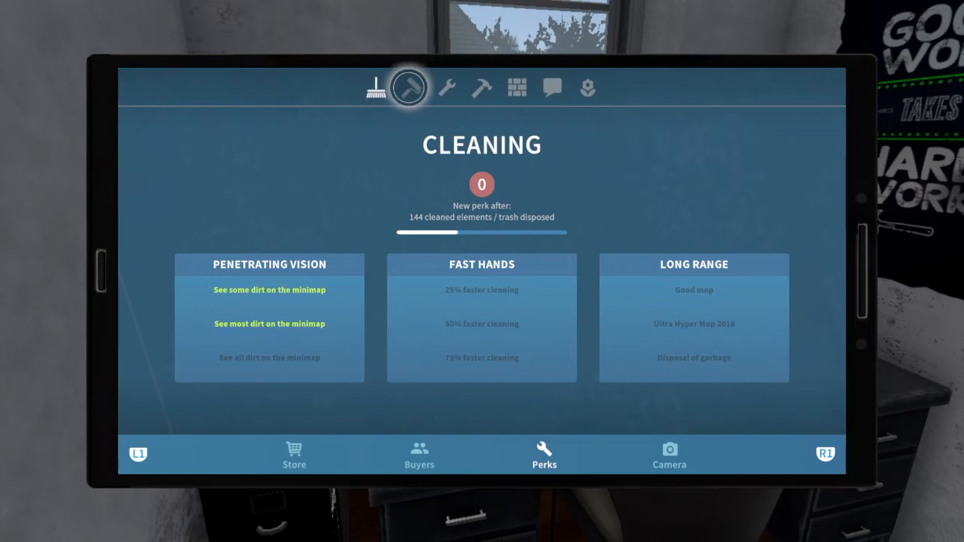
{"action": "left_click", "coordinate": [588, 87]}
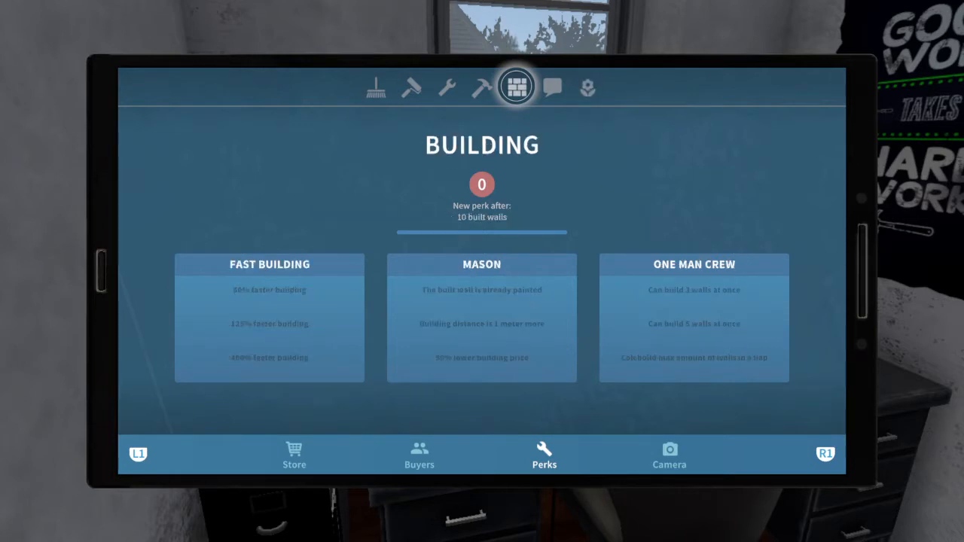
{"action": "left_click", "coordinate": [444, 87]}
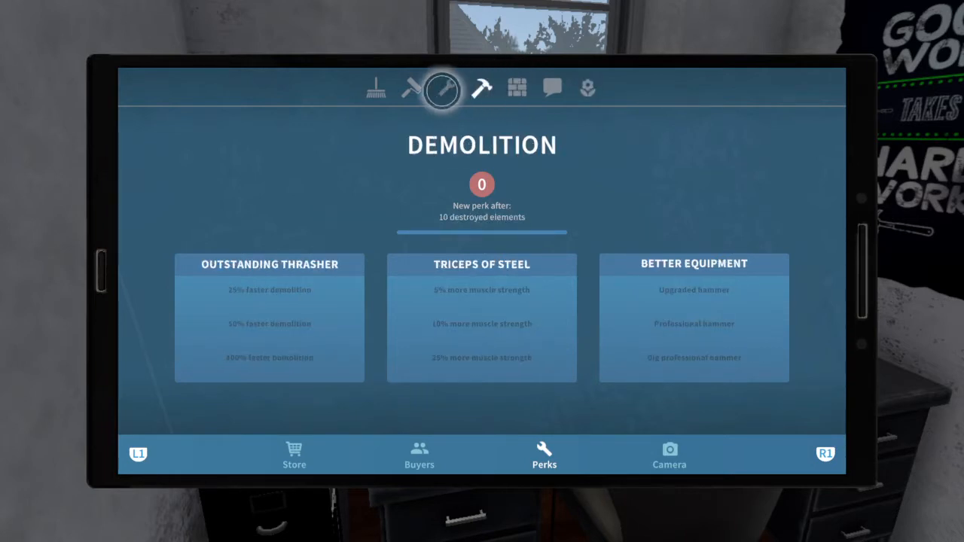
{"action": "left_click", "coordinate": [400, 89]}
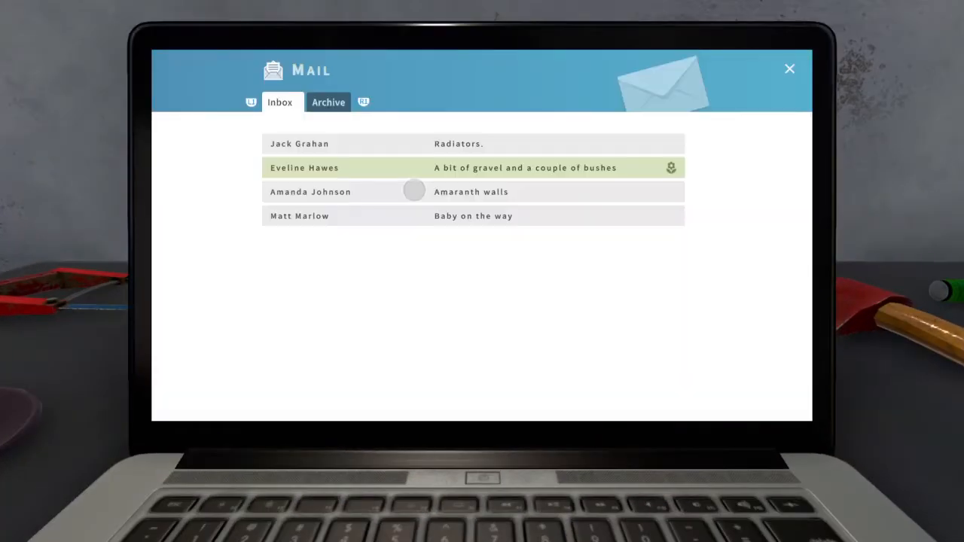
Open the Radiators job email and accept the job
{"action": "left_click", "coordinate": [459, 144]}
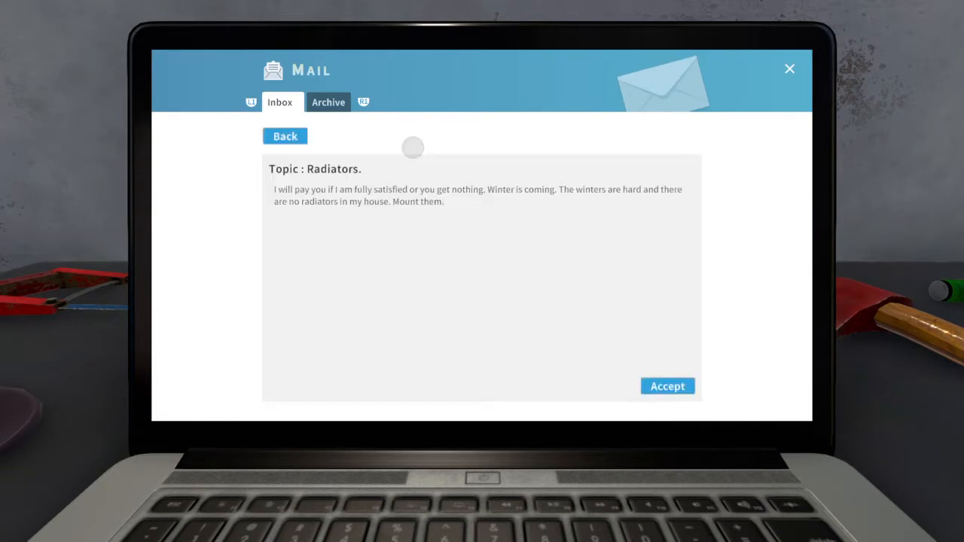
{"action": "mouse_move", "coordinate": [654, 337]}
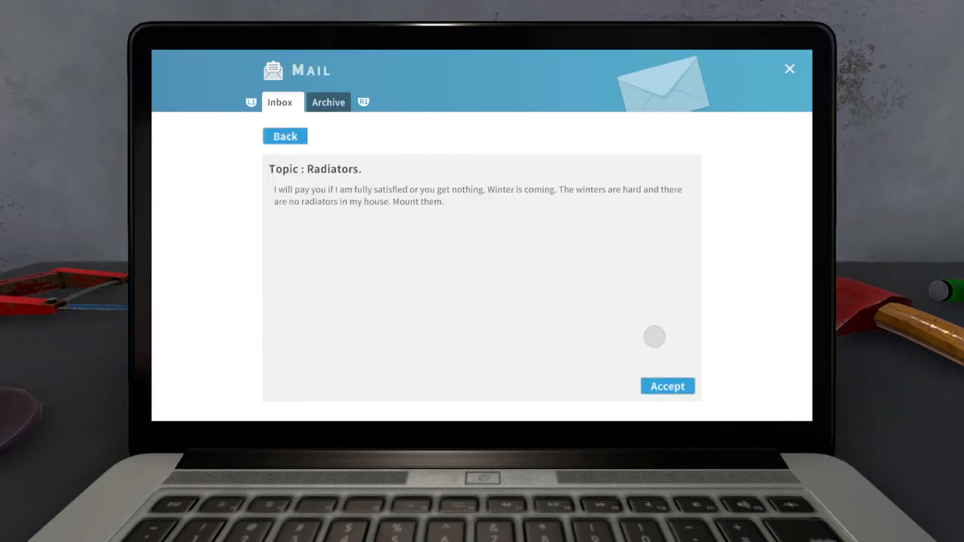
{"action": "mouse_move", "coordinate": [241, 348]}
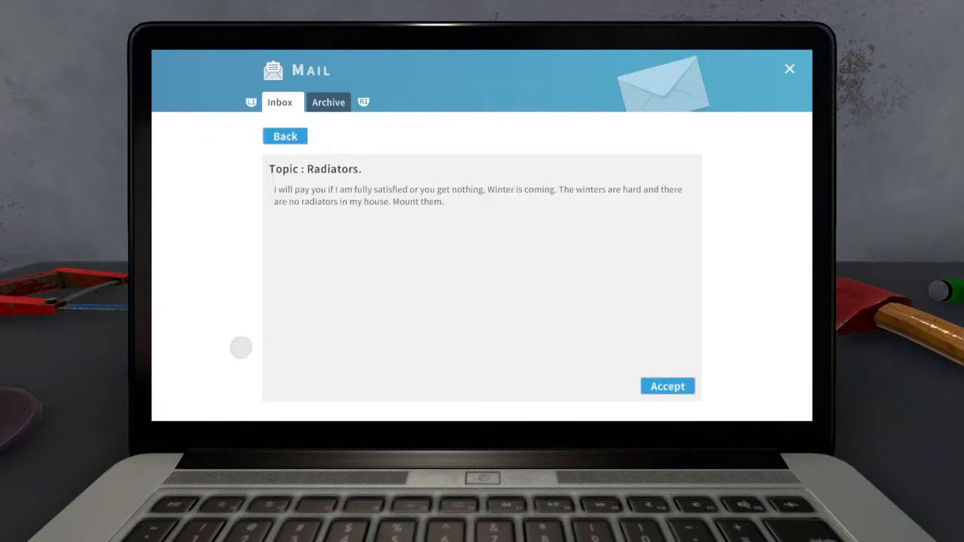
{"action": "mouse_move", "coordinate": [668, 375]}
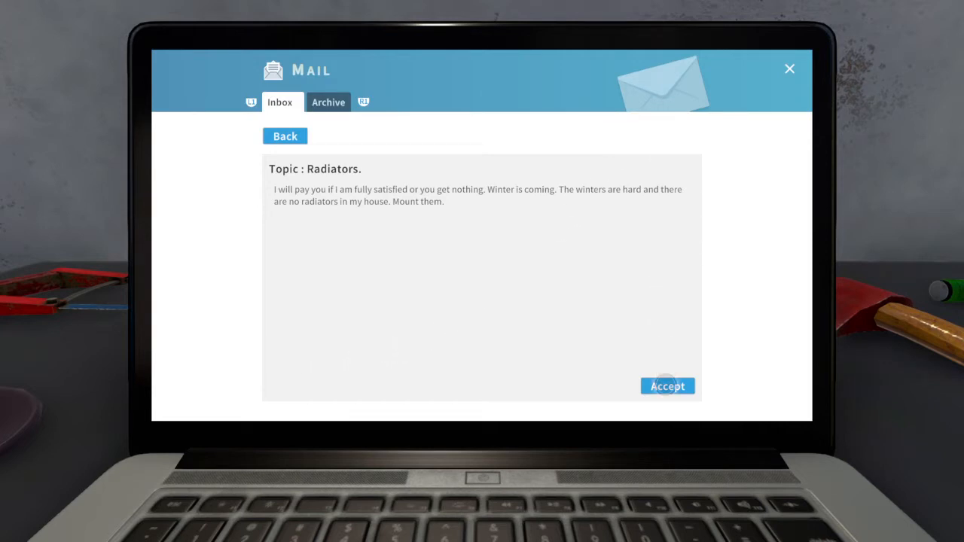
{"action": "left_click", "coordinate": [667, 386]}
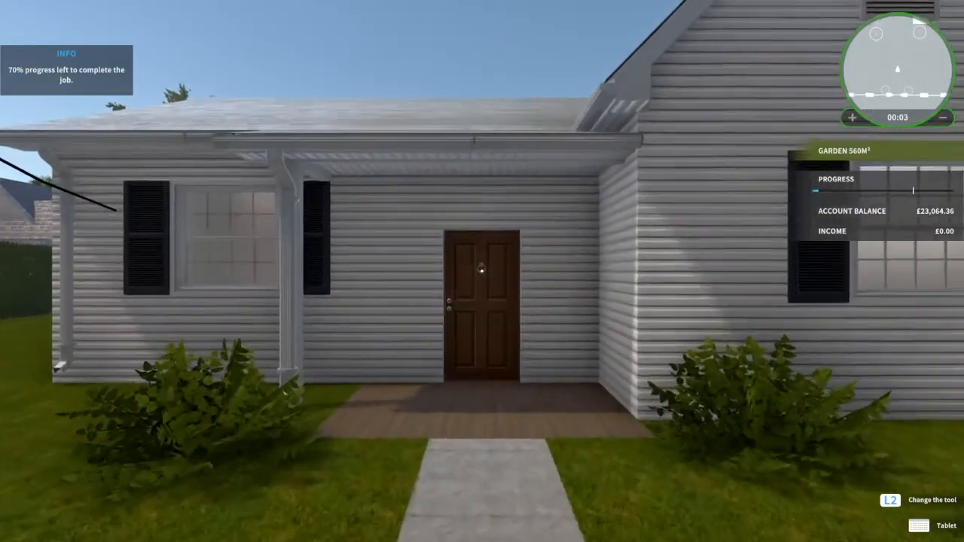
Walk into the Radiators job house
{"action": "key", "text": "w"}
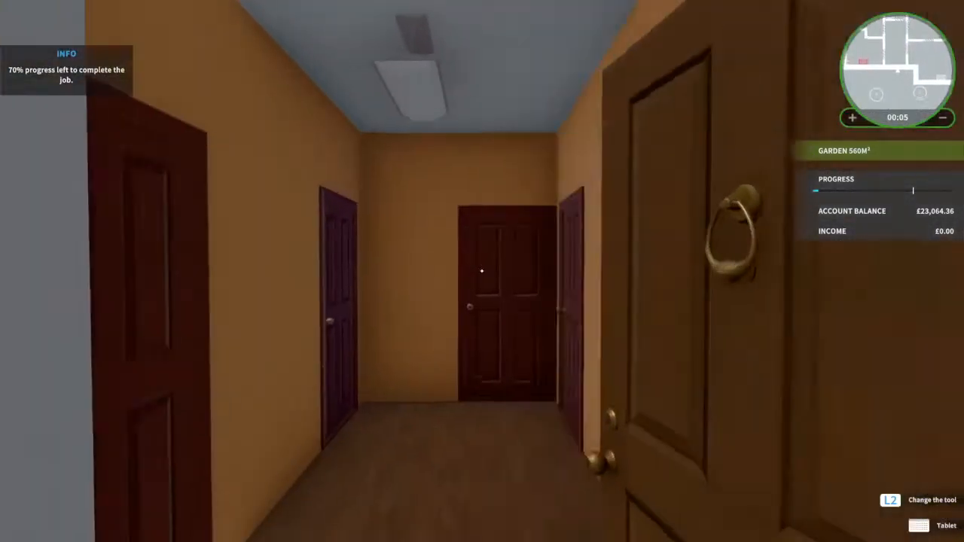
{"action": "mouse_move", "coordinate": [482, 272]}
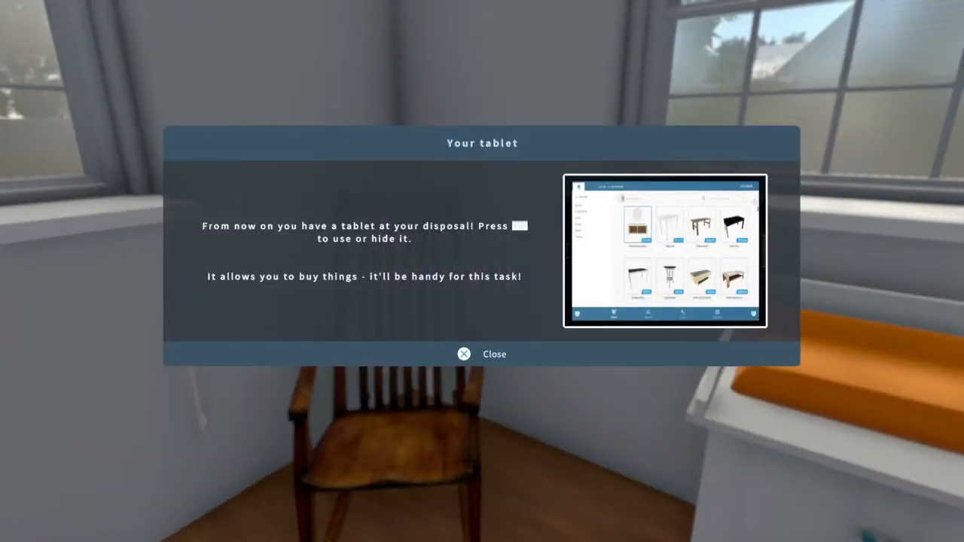
Dismiss the tablet notice and check the Bedroom and Toilet mounting tasks
{"action": "left_click", "coordinate": [482, 354]}
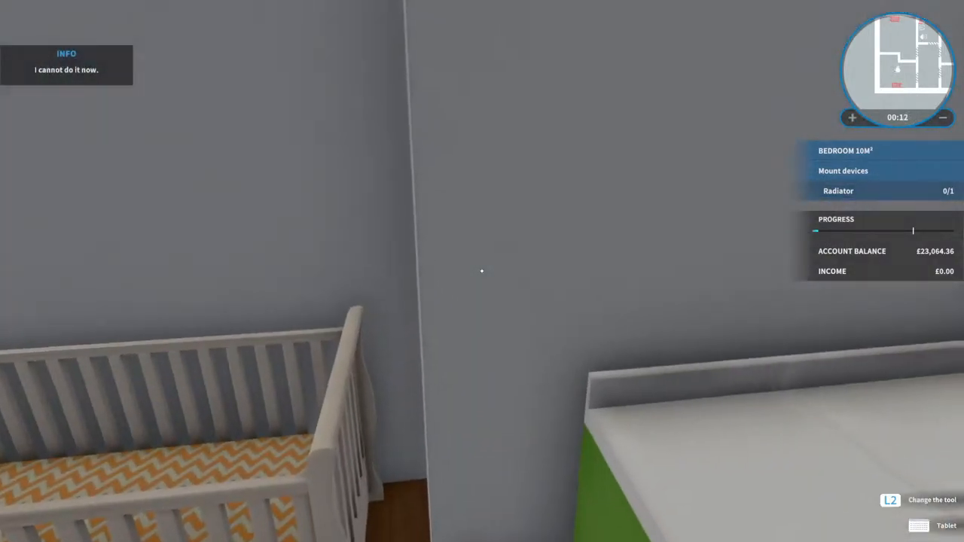
{"action": "mouse_move", "coordinate": [482, 272]}
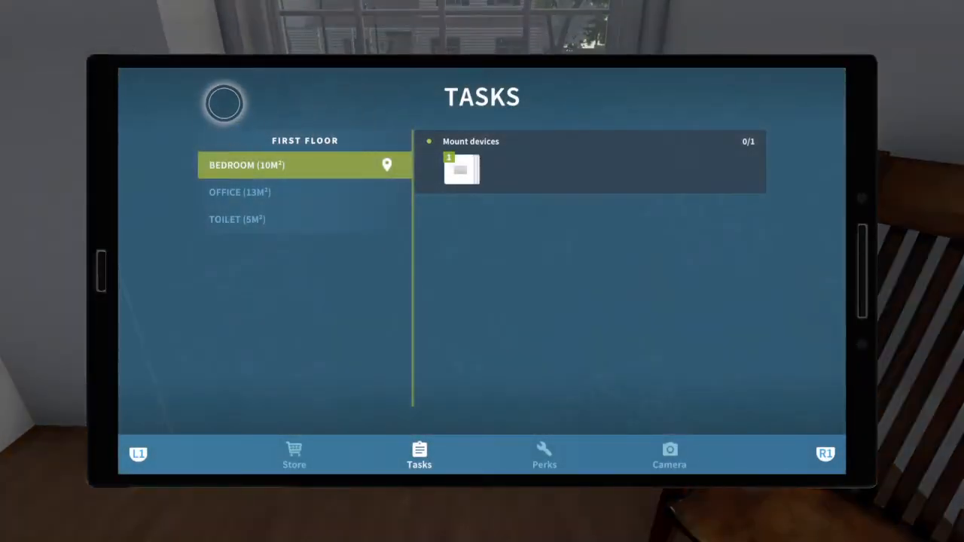
{"action": "left_click", "coordinate": [294, 455]}
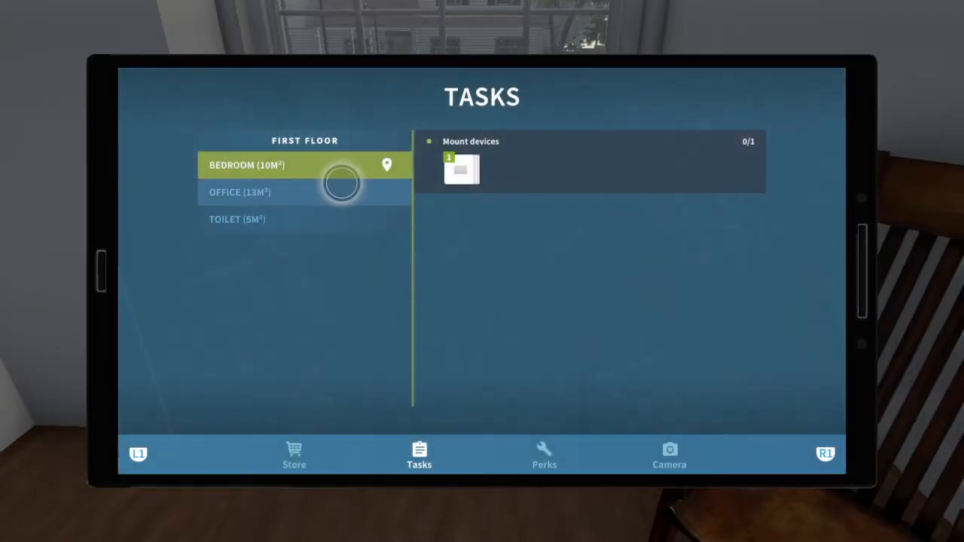
{"action": "left_click", "coordinate": [305, 192]}
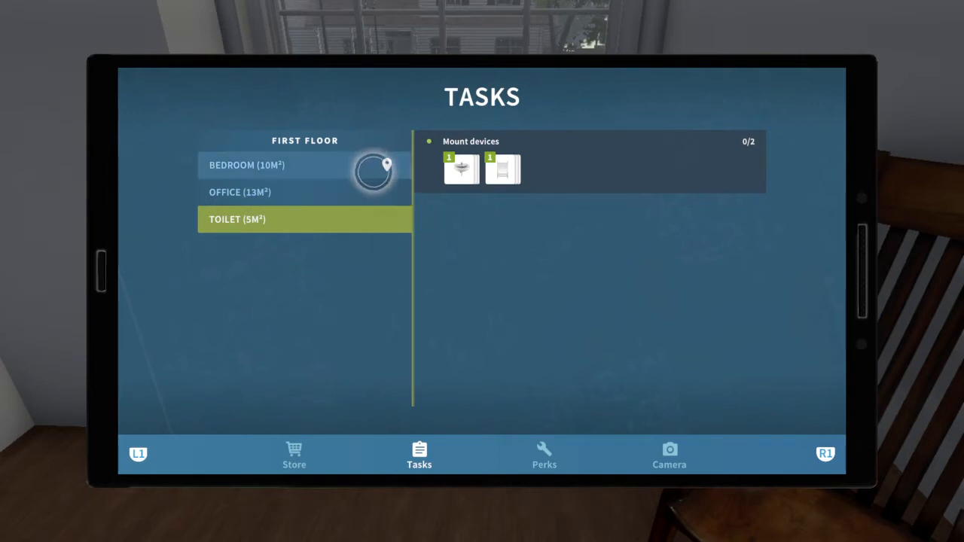
Buy a Radiator for £32.87 from the tablet store
{"action": "left_click", "coordinate": [294, 454]}
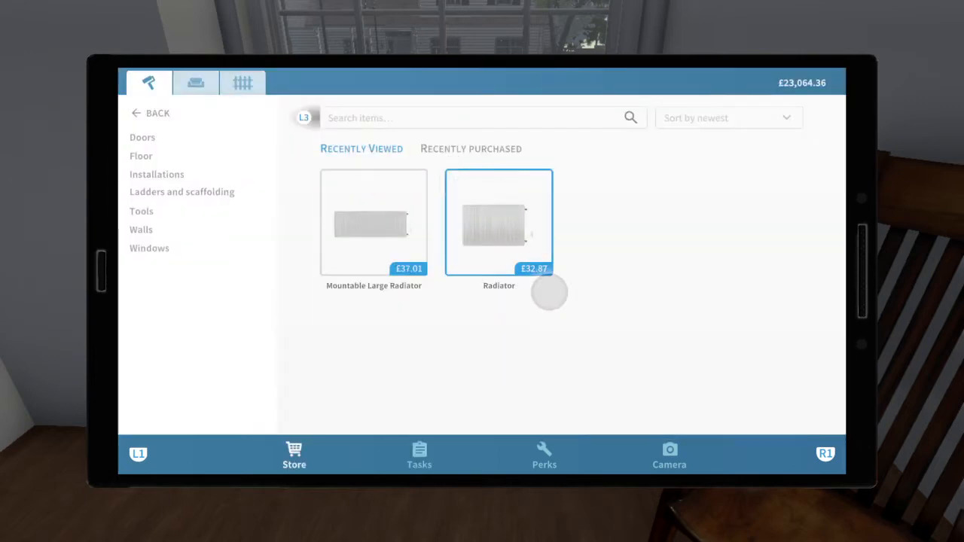
{"action": "left_click", "coordinate": [499, 222]}
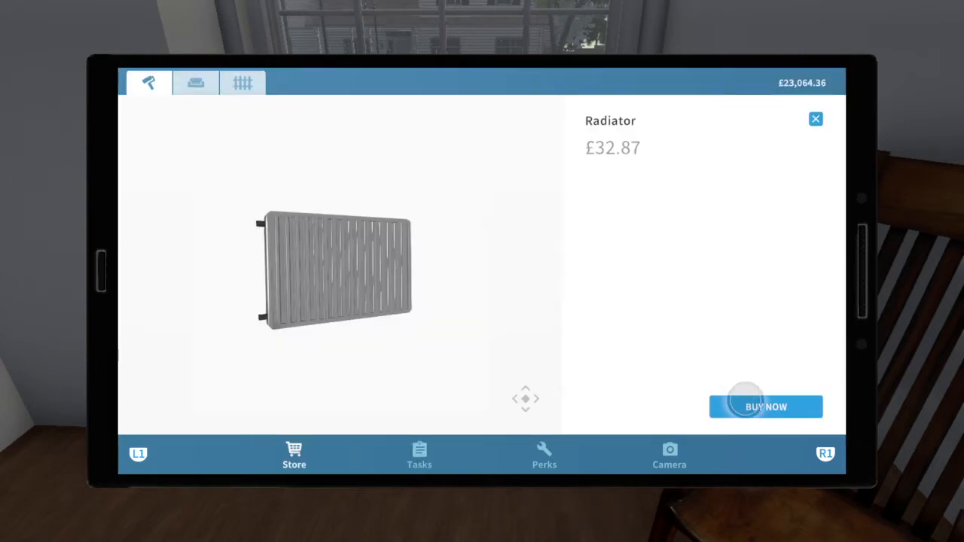
{"action": "left_click", "coordinate": [765, 407]}
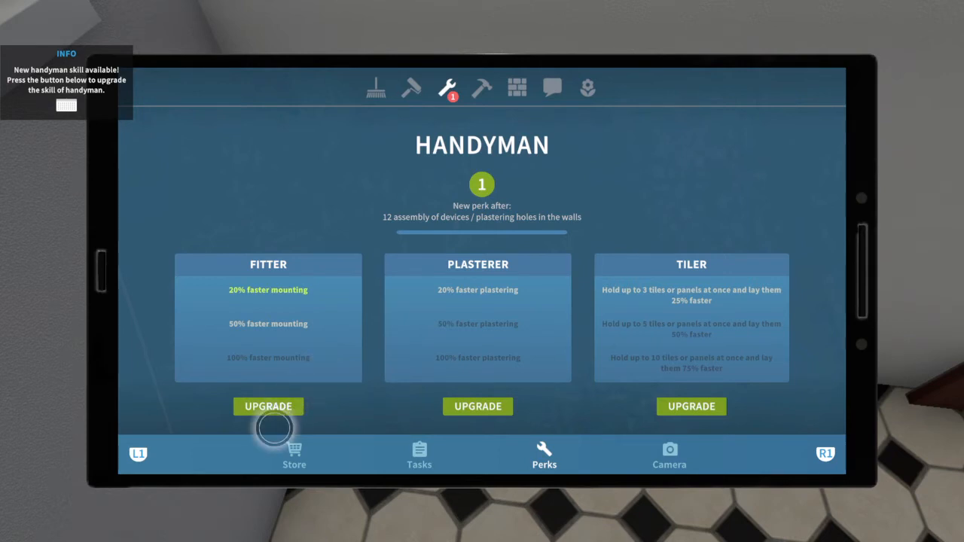
Upgrade the Fitter perk to 50% faster mounting and buy the Mountable Sink
{"action": "left_click", "coordinate": [268, 406]}
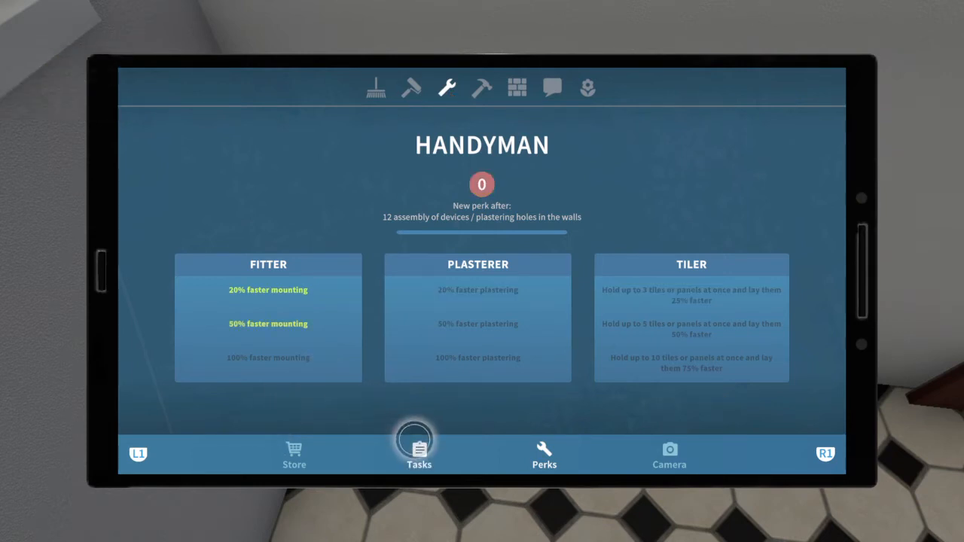
{"action": "left_click", "coordinate": [294, 455]}
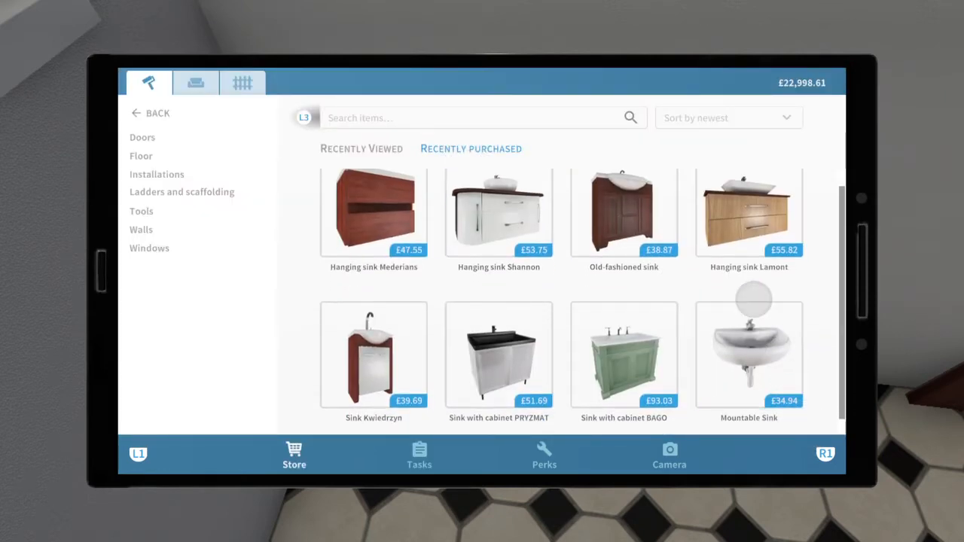
{"action": "left_click", "coordinate": [749, 355]}
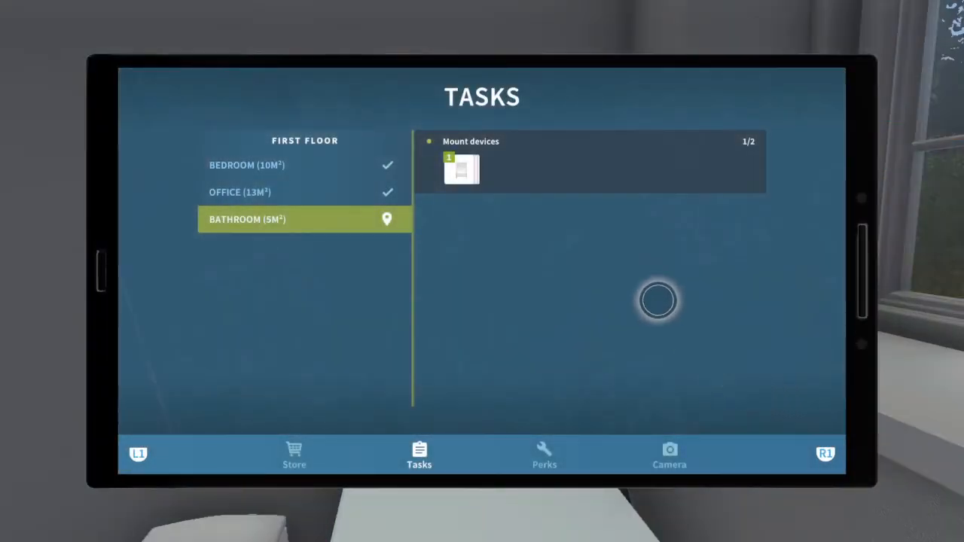
Put the tablet away to mount the bathroom's towel radiator
{"action": "left_click", "coordinate": [294, 455]}
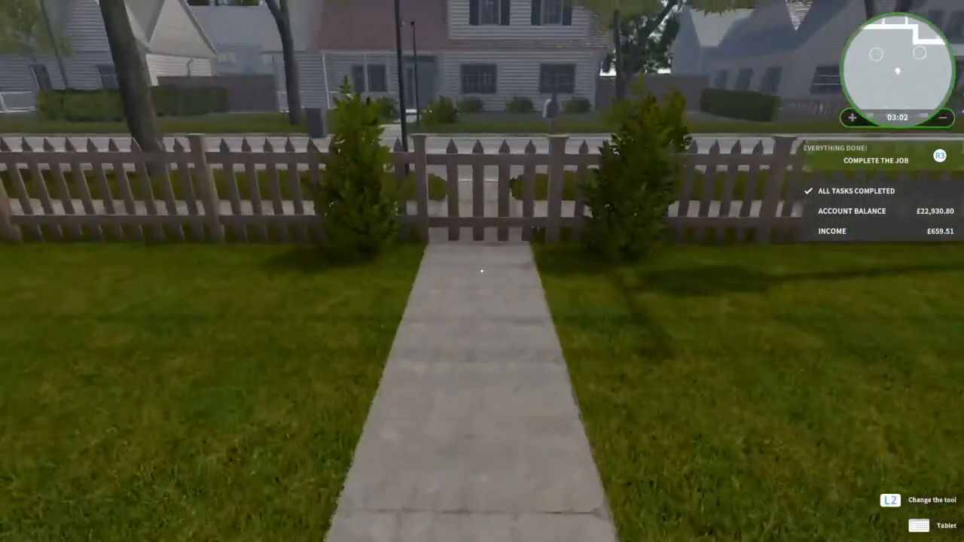
Complete the Radiators job for £659.51, then go home and close the front door
{"action": "left_click", "coordinate": [876, 160]}
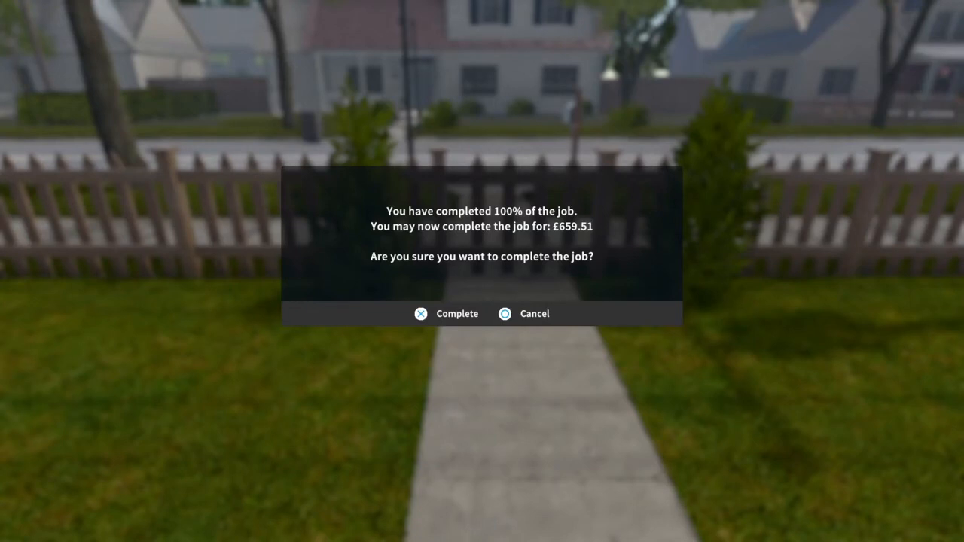
{"action": "left_click", "coordinate": [446, 314]}
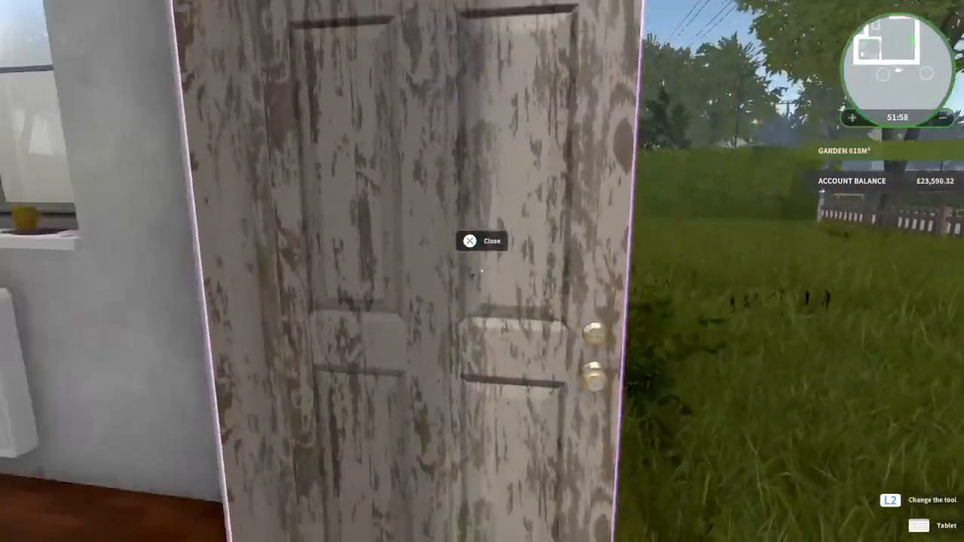
{"action": "left_click", "coordinate": [481, 241]}
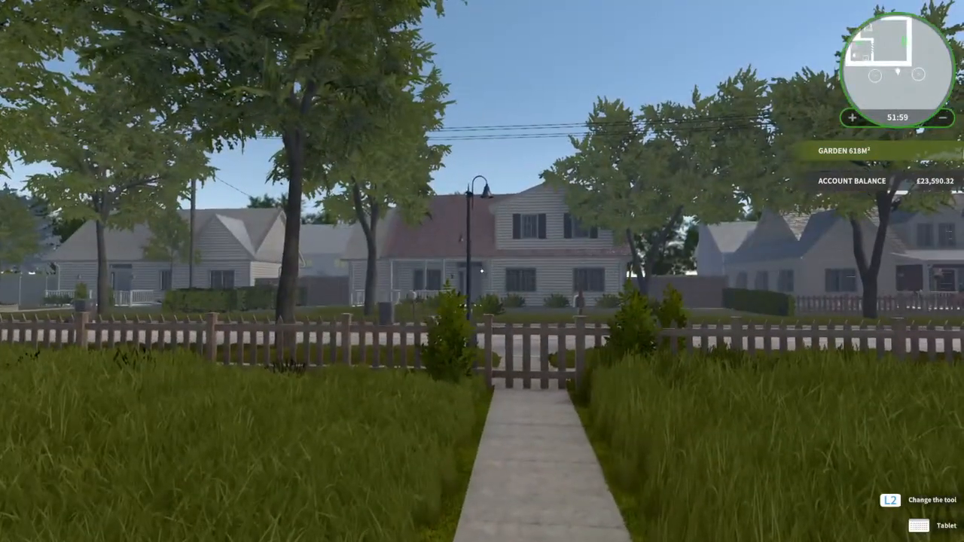